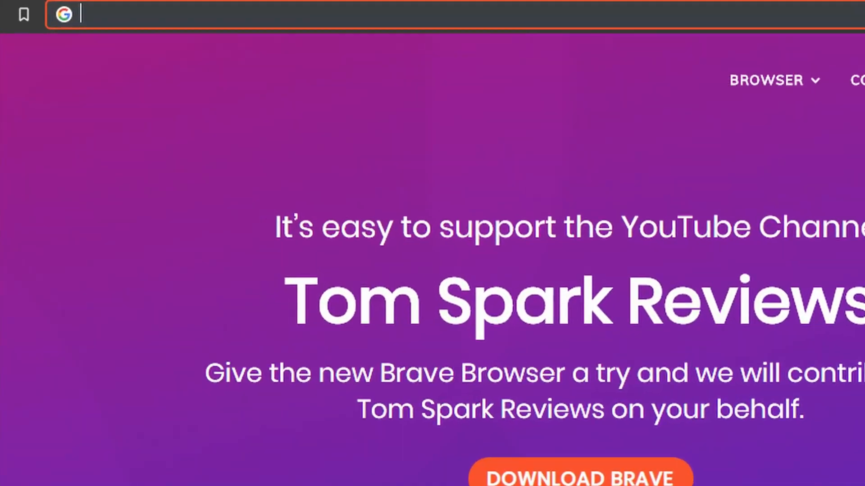
Go to the VPN Tier List site and scroll down to the 2019 tier rankings
text(VpnTi)
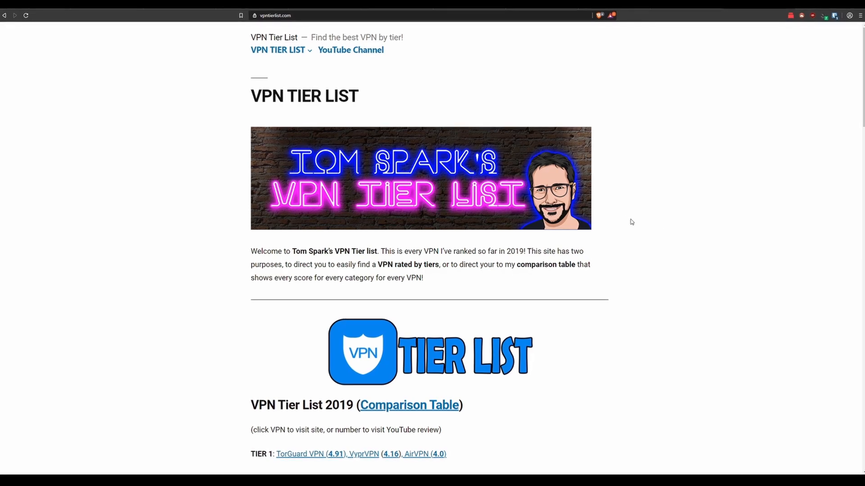
scroll(down, 3)
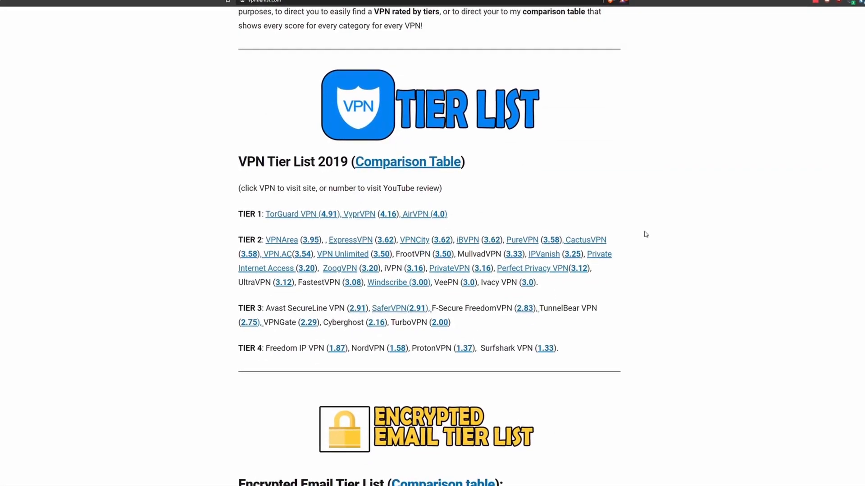
scroll(down, 3)
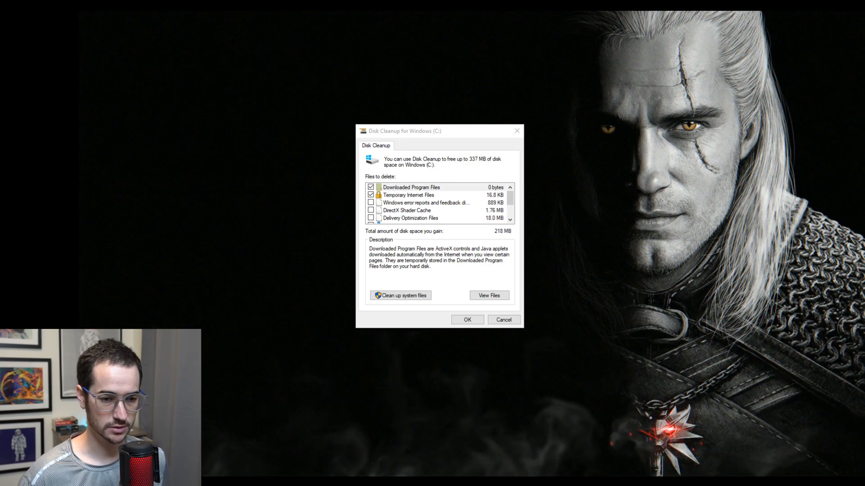
mouse_move(333, 382)
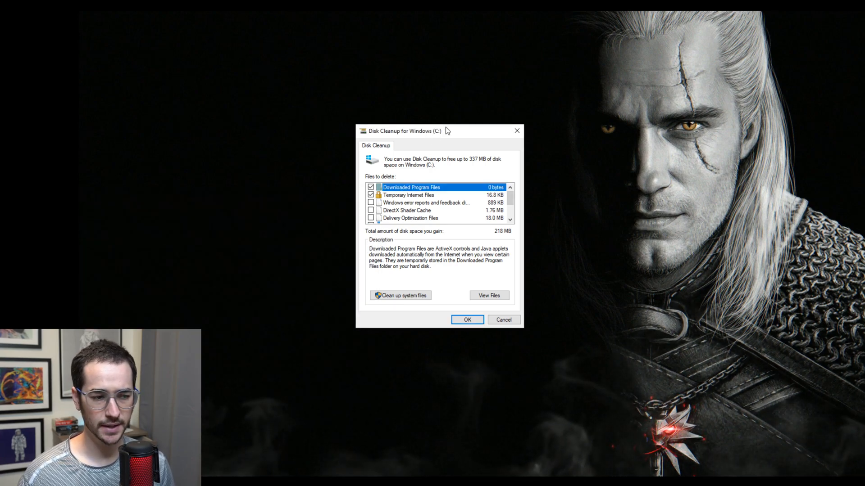
mouse_move(473, 192)
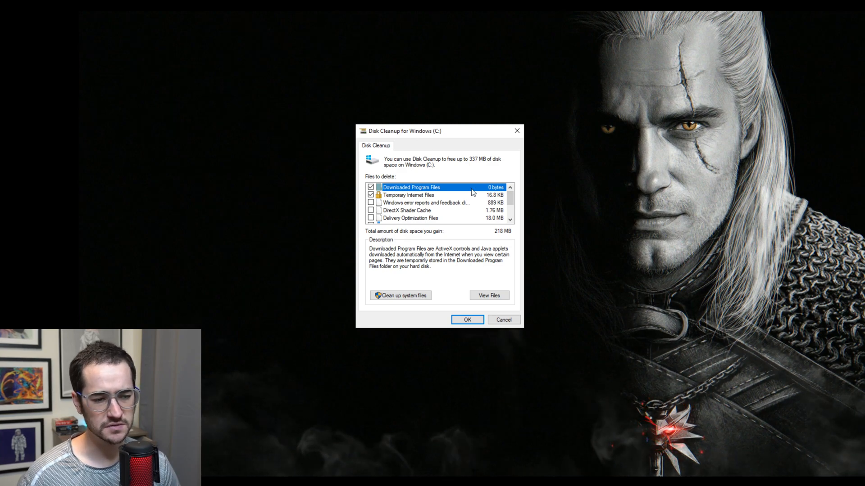
Scroll through the Files to delete list offered for drive C:
scroll(down, 3)
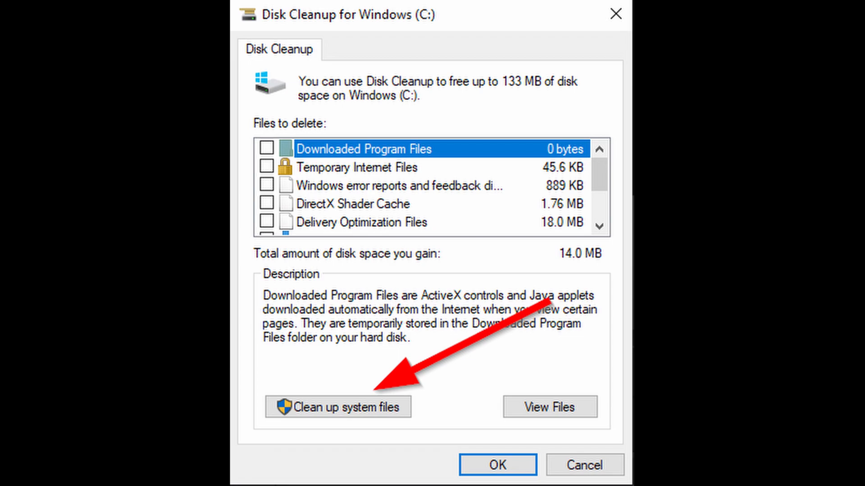
Scan system files, mark only Windows Update Cleanup (about 3.71 GB) and run the cleanup
click(338, 407)
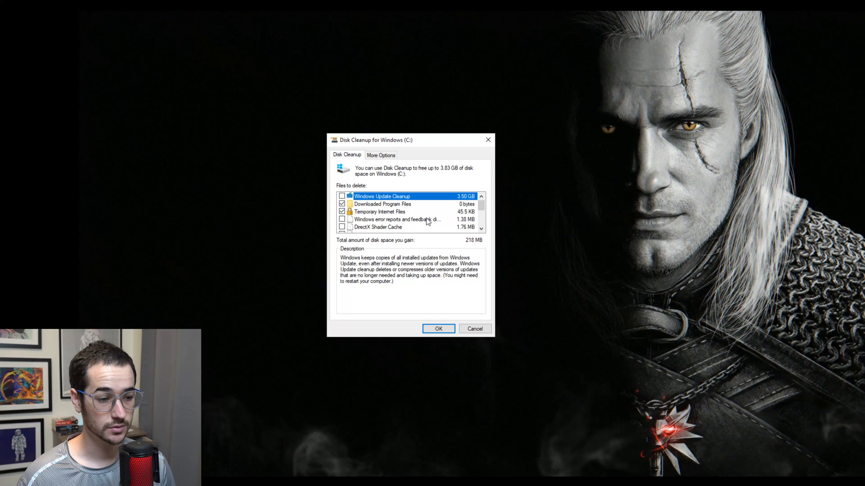
click(342, 196)
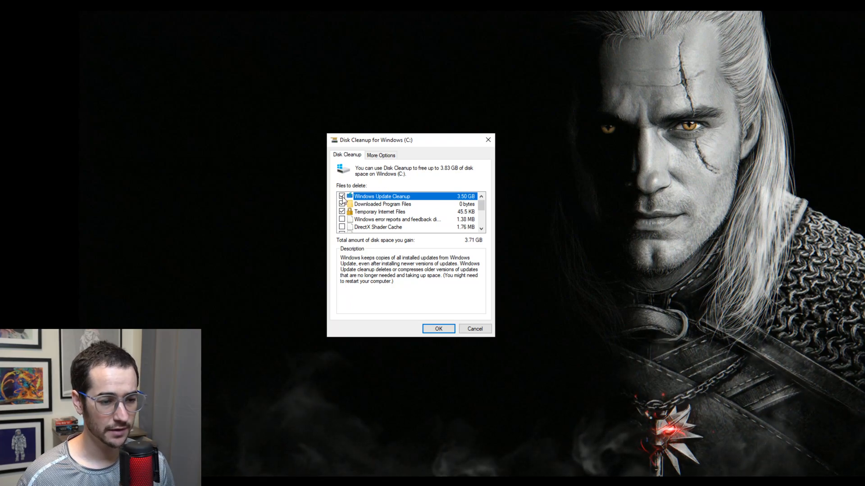
click(342, 204)
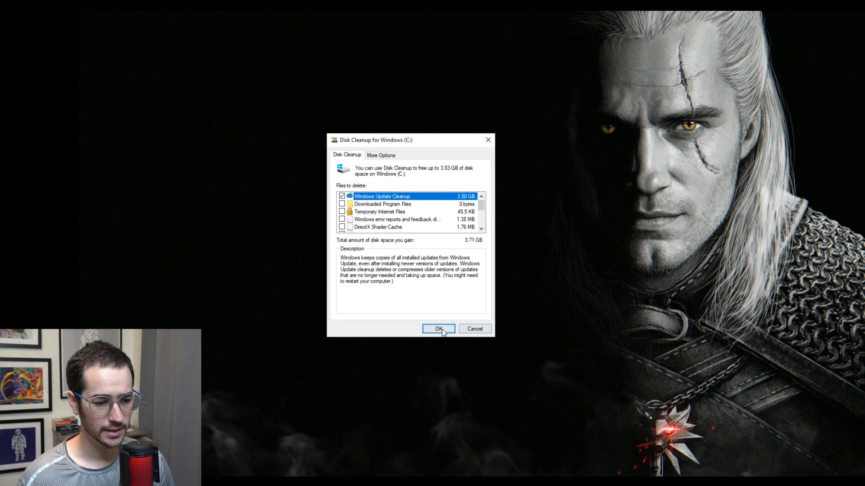
click(438, 328)
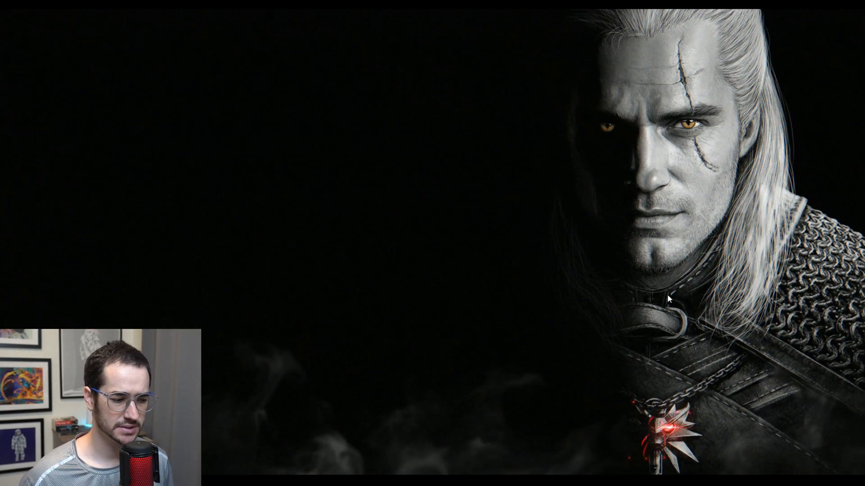
mouse_move(197, 301)
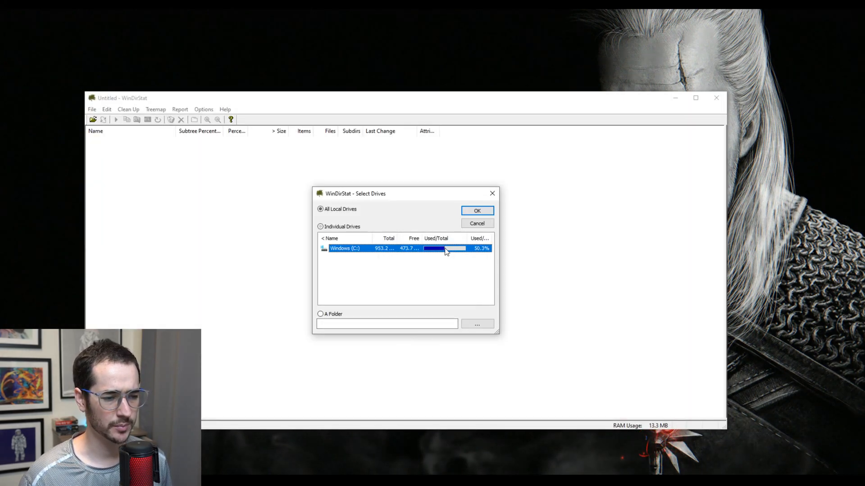
Scan the individual drive Windows (C:) to map its folder and file sizes
click(320, 227)
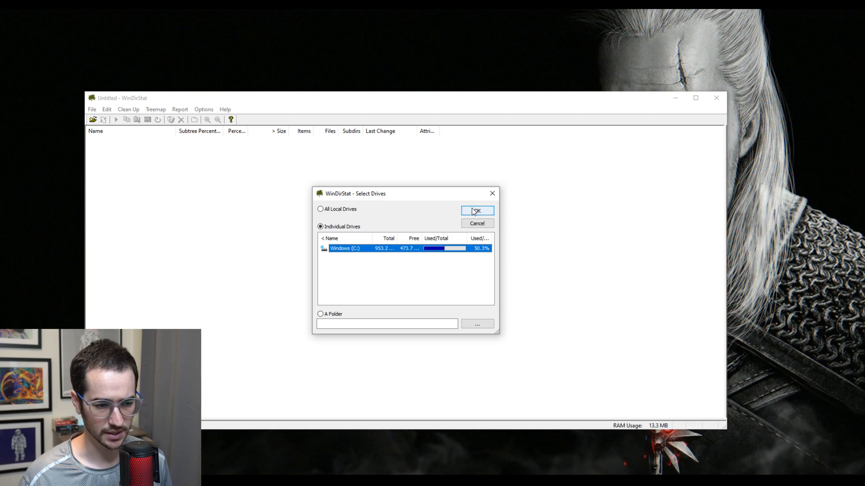
click(477, 211)
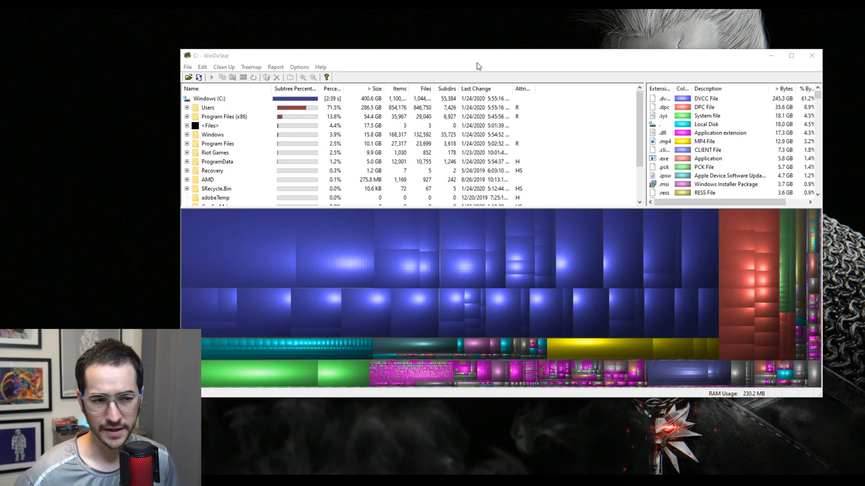
mouse_move(483, 55)
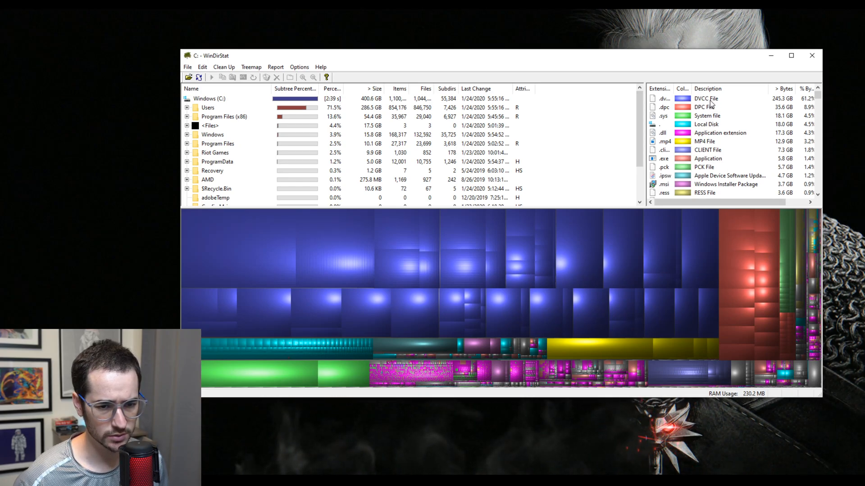
Highlight the .dvcc DVCC File type, about 245 GB, in the treemap
click(706, 99)
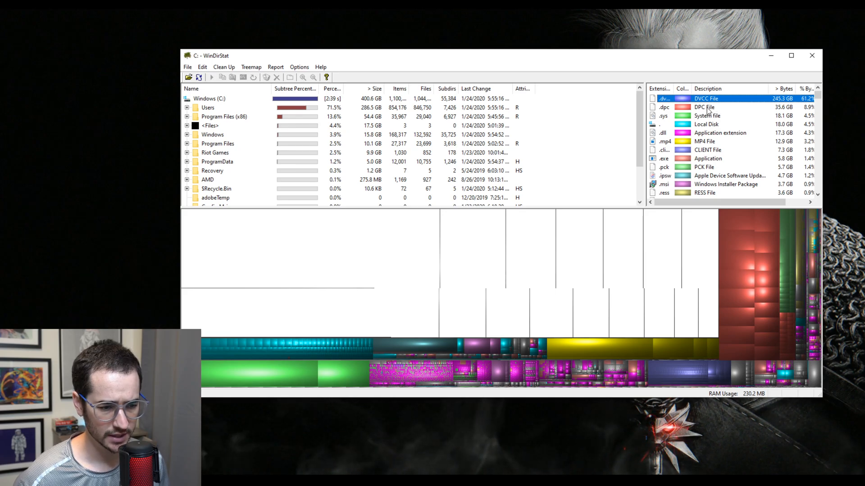
click(711, 108)
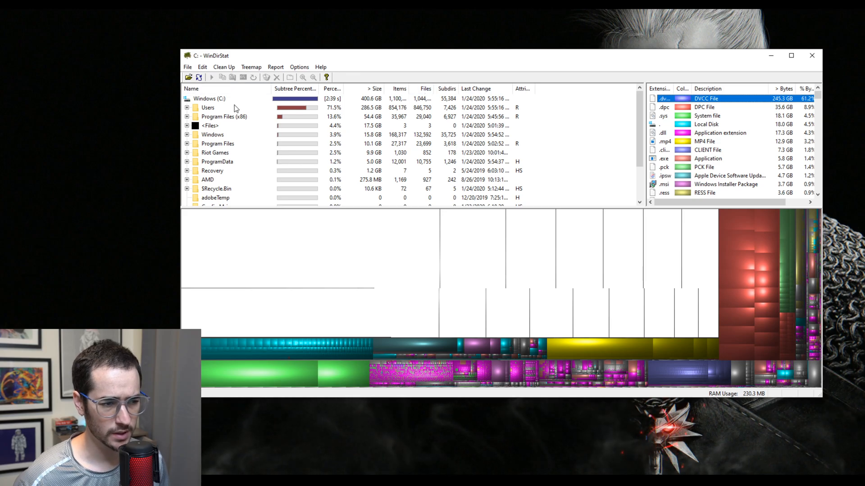
Expand Users > kevin > Videos > CacheClip and inspect its cache subfolders in the treemap
click(208, 107)
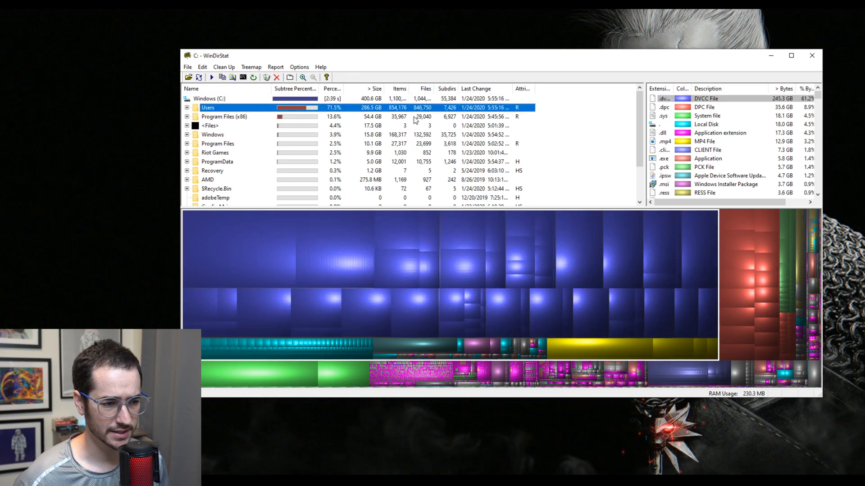
click(225, 116)
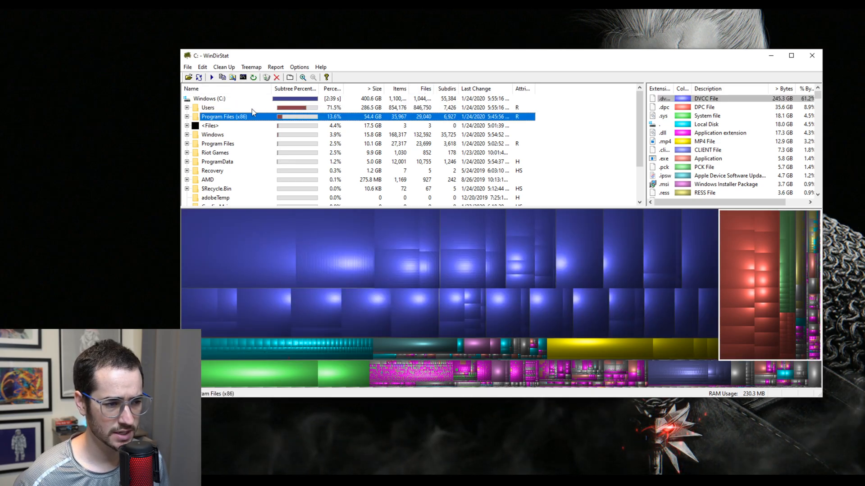
click(208, 107)
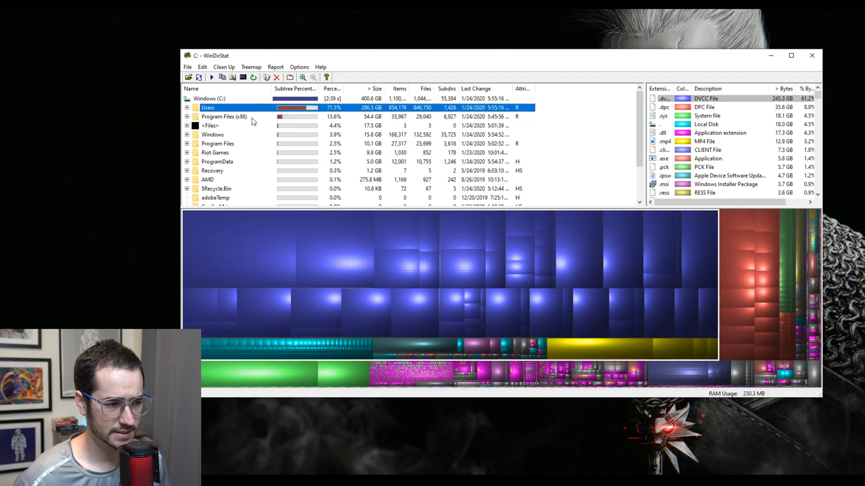
mouse_move(158, 112)
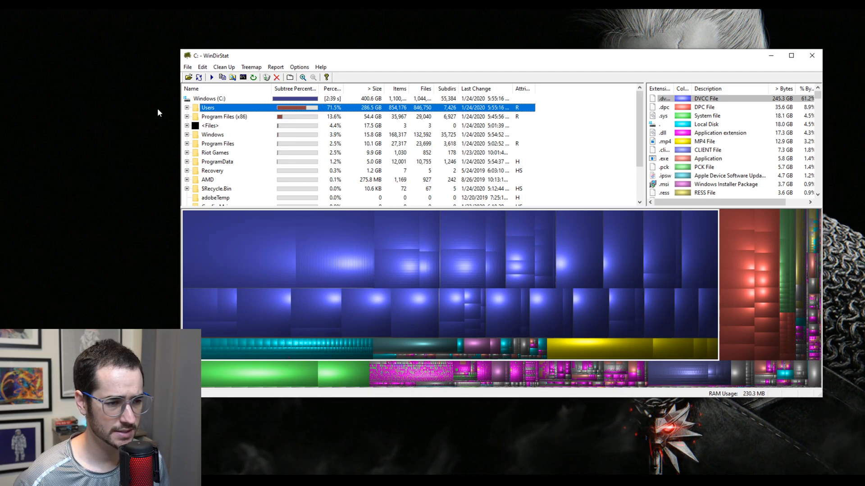
click(187, 107)
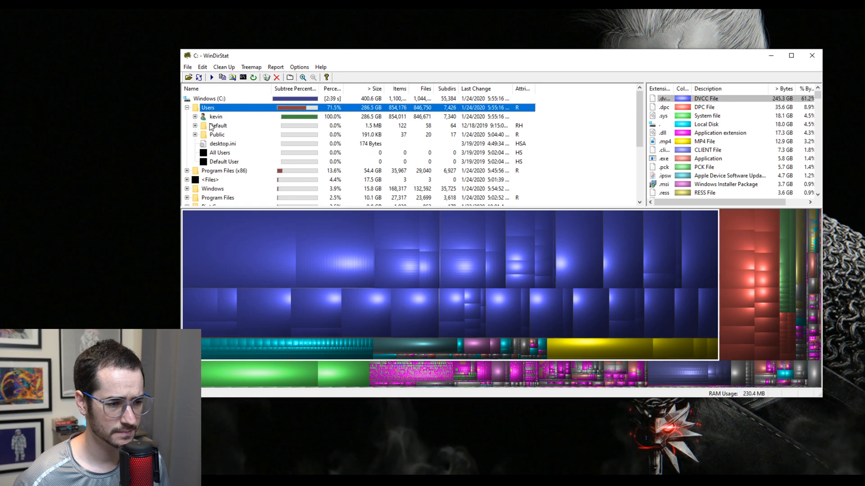
click(195, 116)
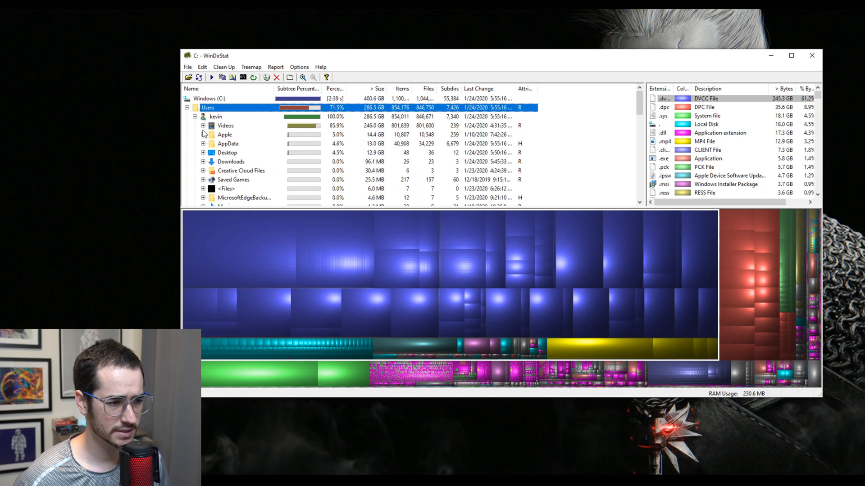
click(203, 125)
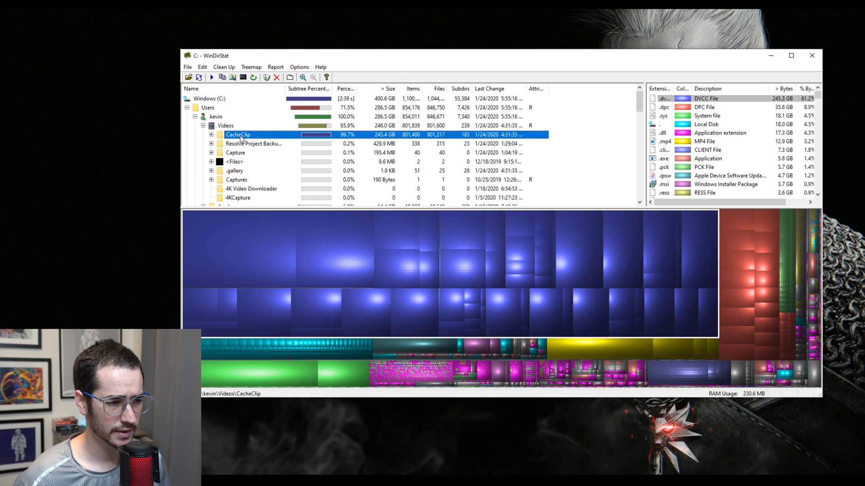
click(211, 135)
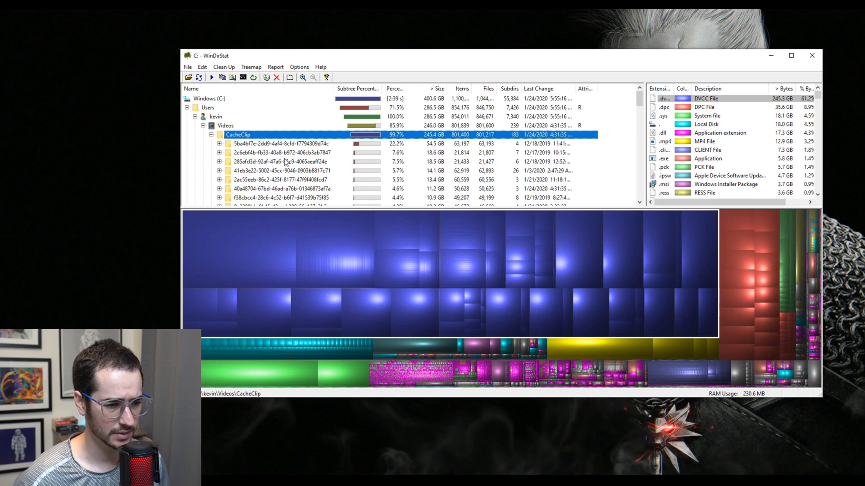
scroll(down, 3)
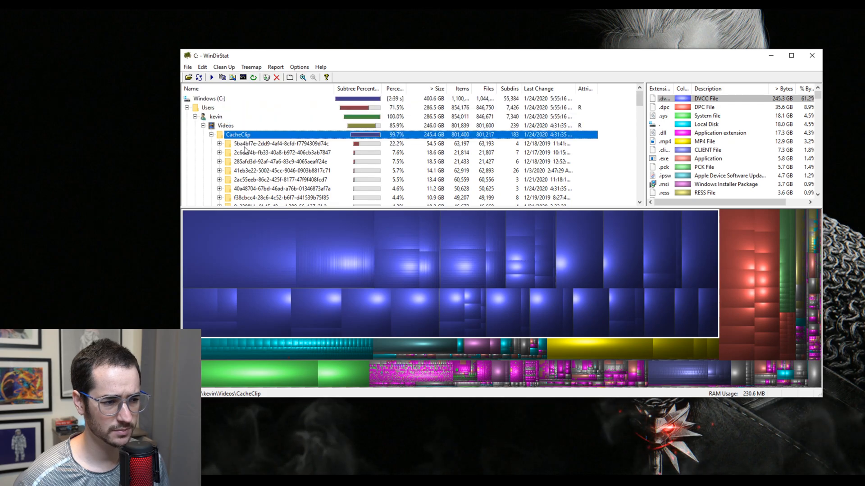
click(212, 134)
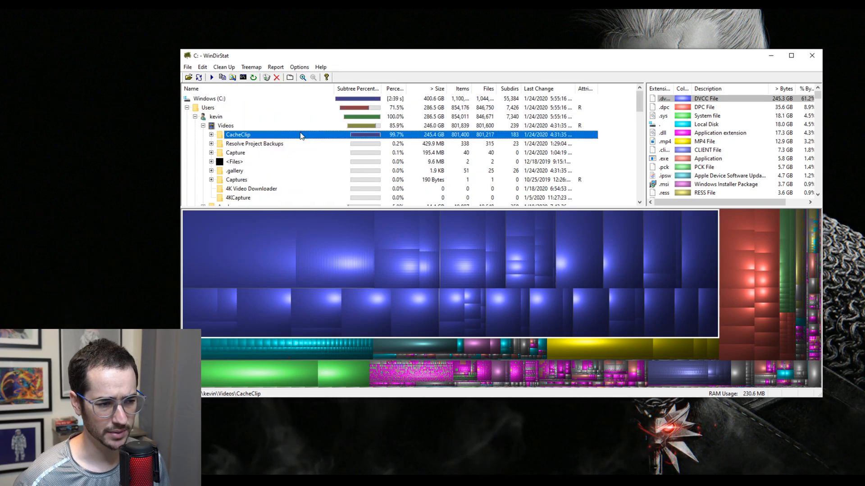
click(212, 134)
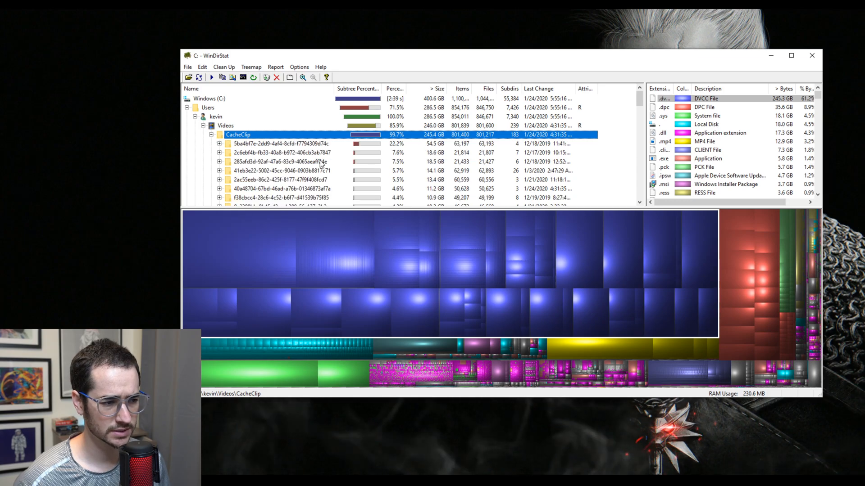
click(271, 144)
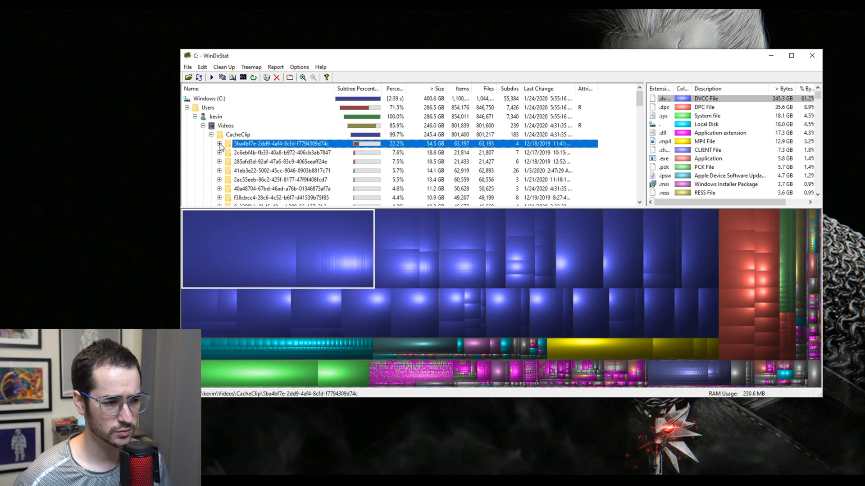
click(219, 143)
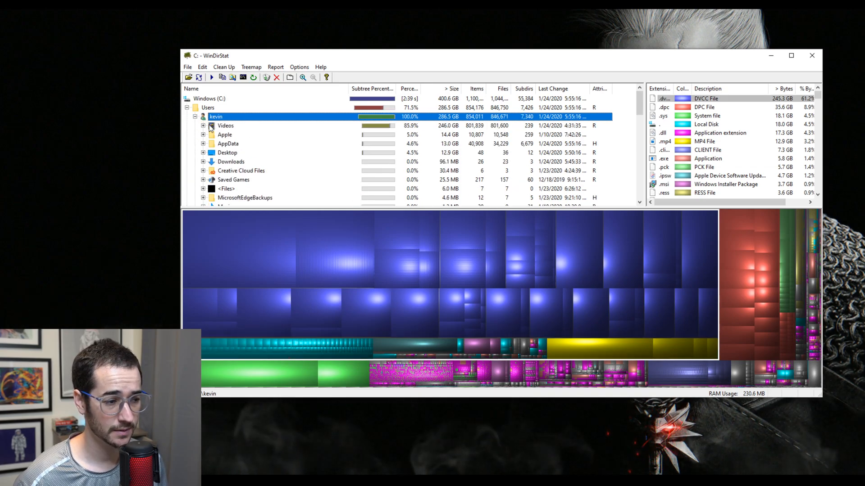
Re-expand the user's Videos folder, select the 245 GB CacheClip folder and bring up its actions
click(203, 125)
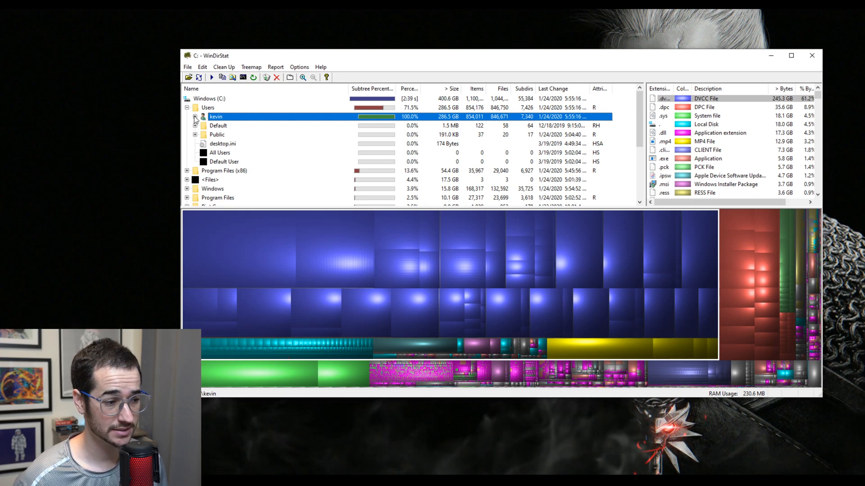
click(195, 117)
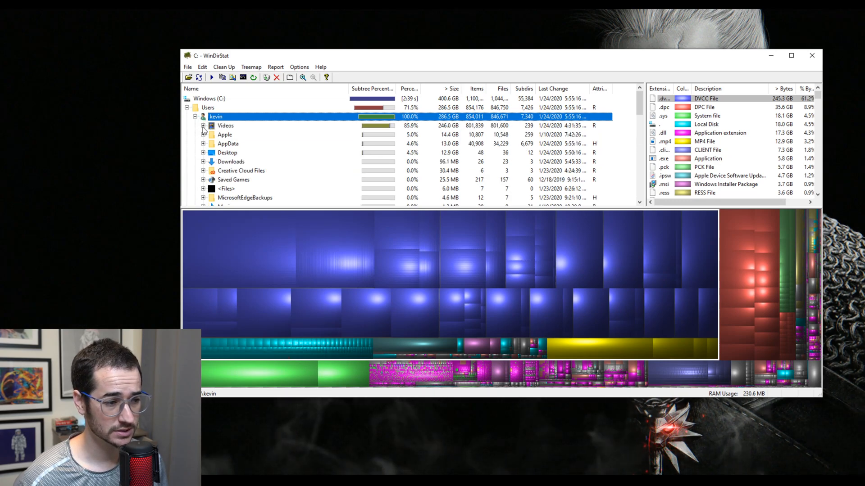
click(203, 126)
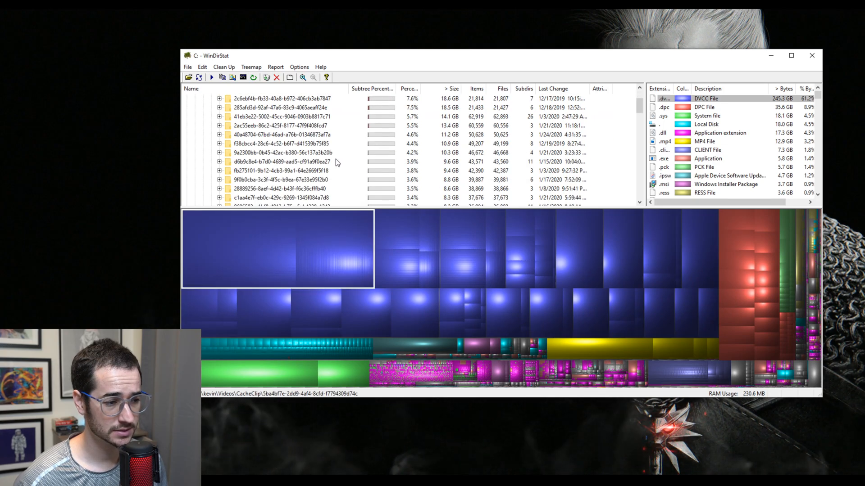
scroll(down, 3)
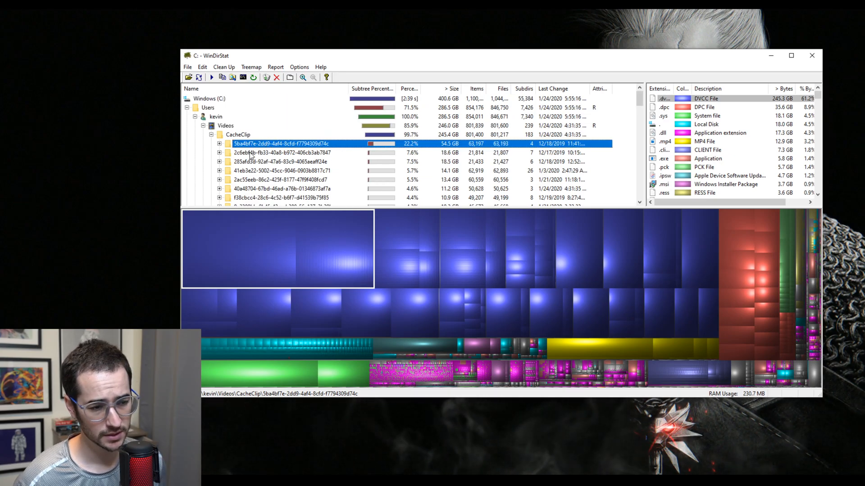
click(238, 135)
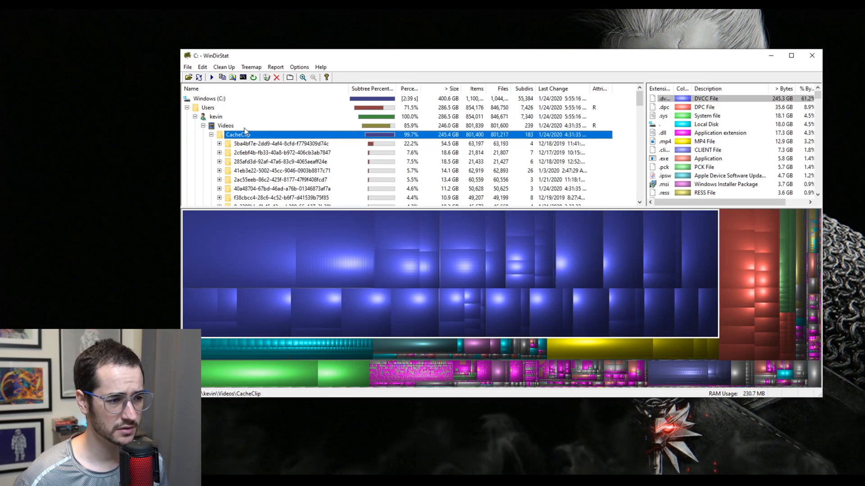
right_click(225, 126)
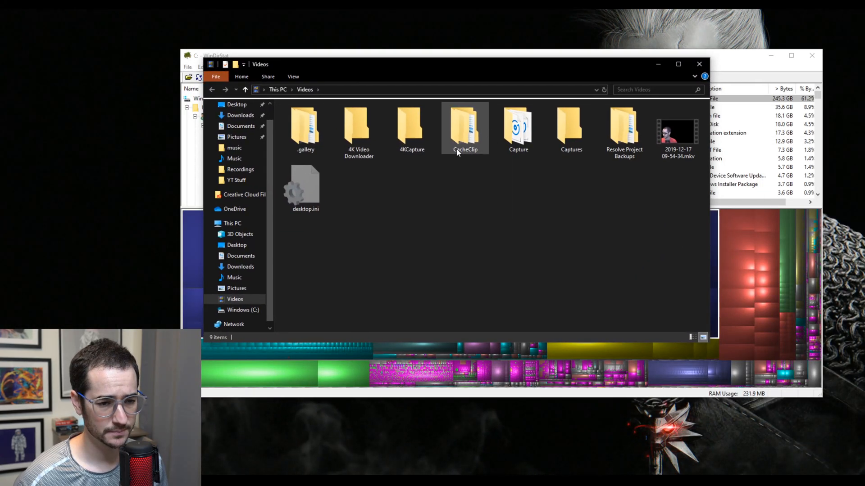
Enter the CacheClip folder in Explorer and select all 25 cache subfolders for deletion
click(465, 128)
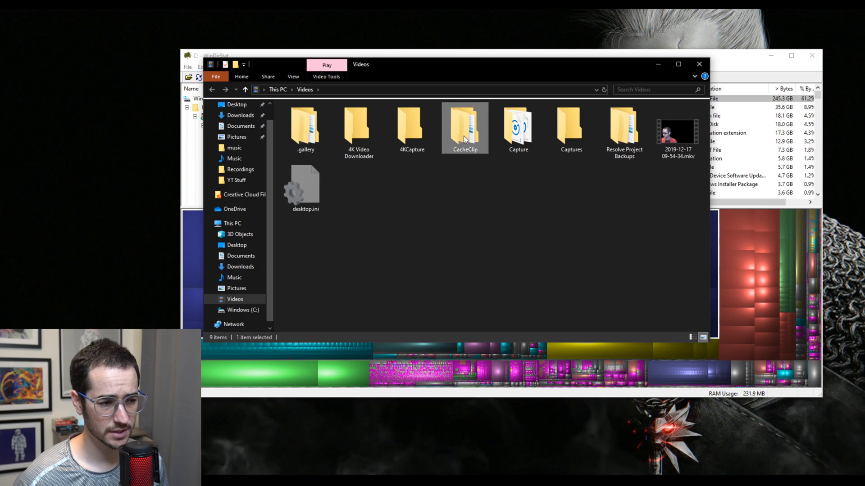
double_click(464, 128)
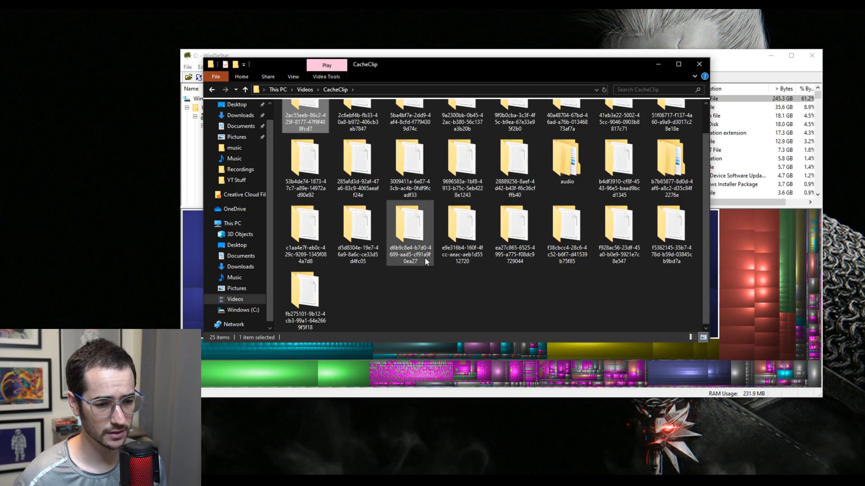
key(ctrl+a)
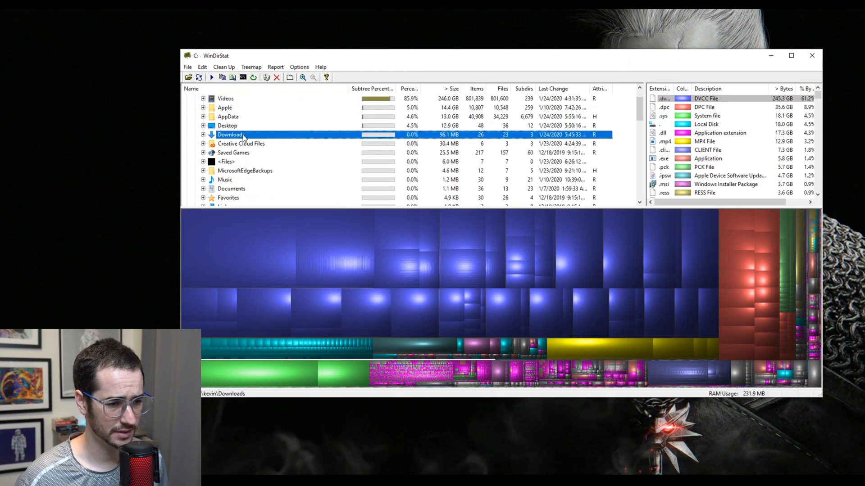
click(227, 126)
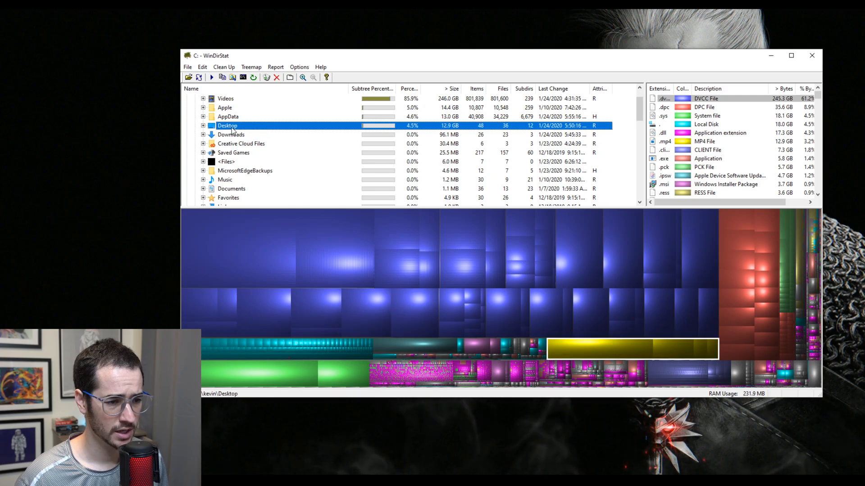
click(240, 117)
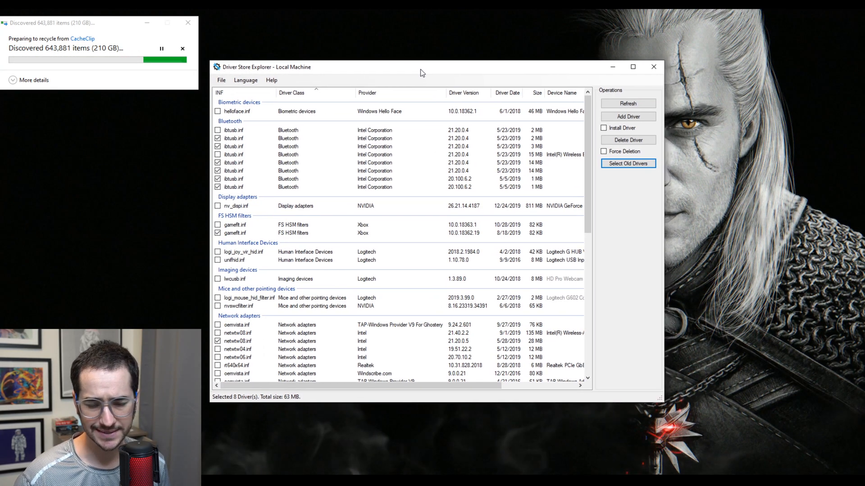
Nudge the Driver Store Explorer window and review the eight checked old drivers, 63 MB total
drag(422, 72, 427, 70)
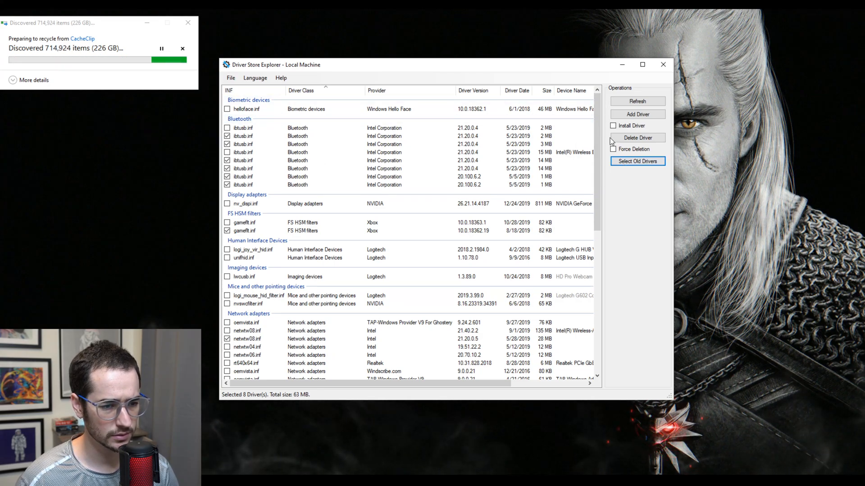
scroll(down, 3)
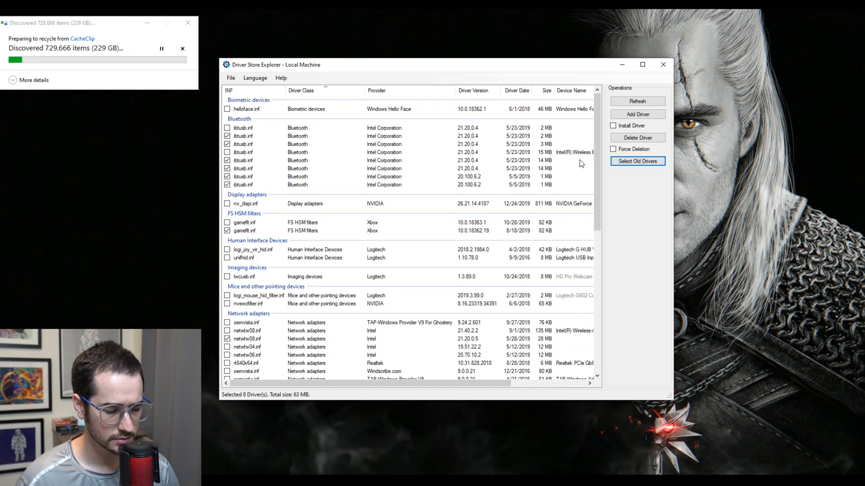
scroll(down, 3)
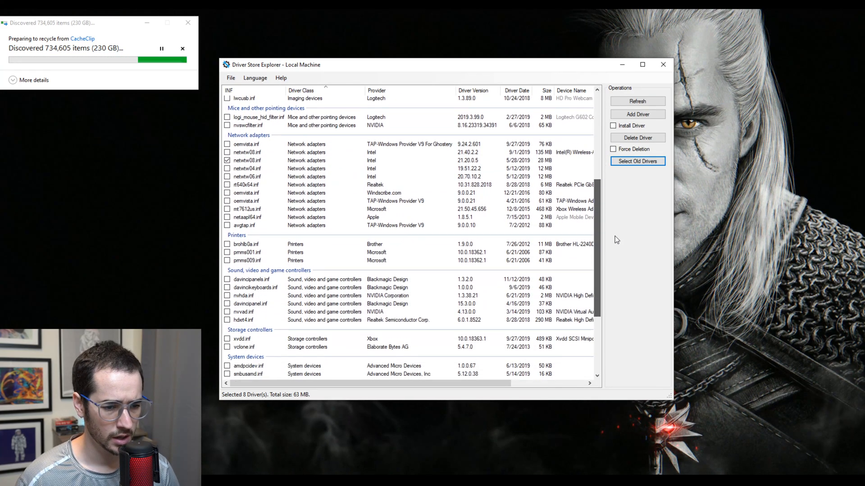
scroll(down, 3)
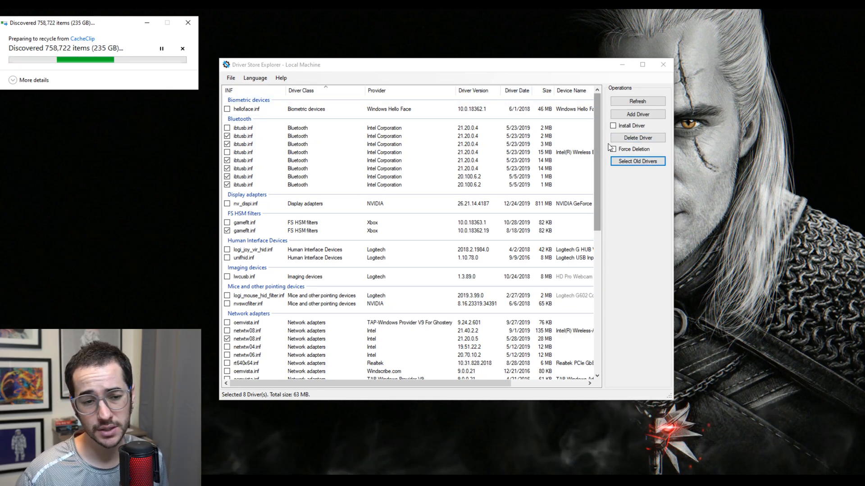
Delete the eight checked old driver packages and confirm the warning
click(637, 137)
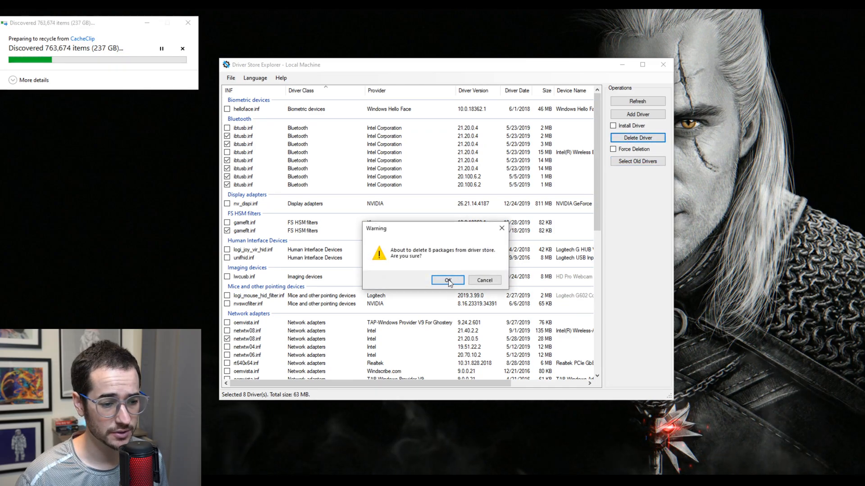
click(448, 281)
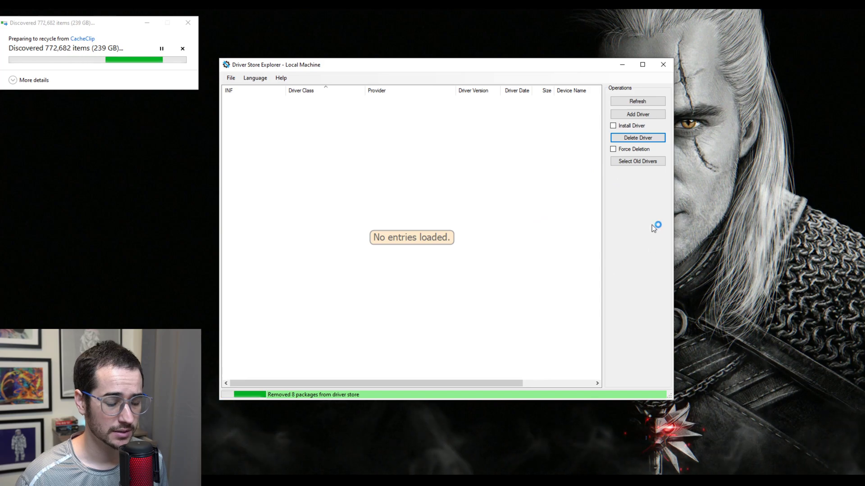
click(637, 101)
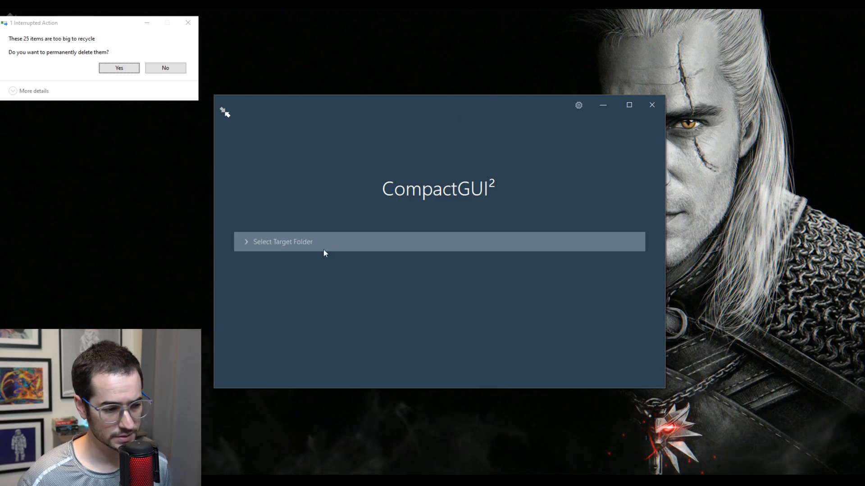
Browse the target folder picker to Windows (C:) > Program Files > Adobe
click(283, 242)
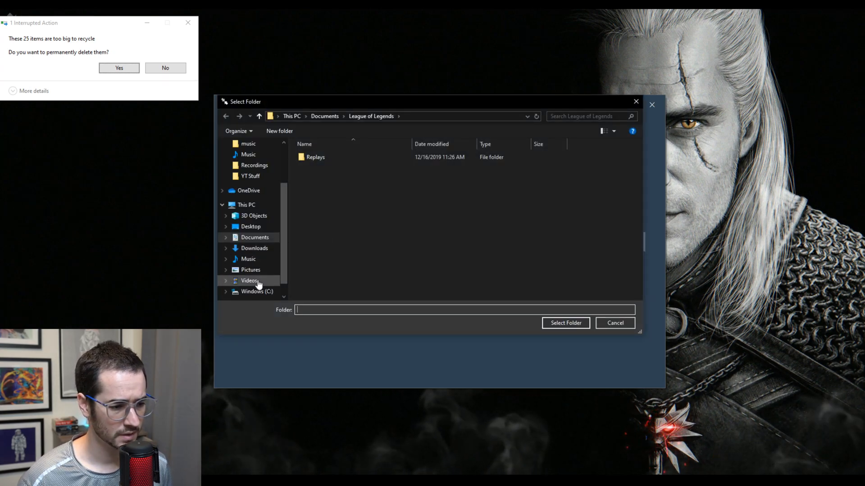
click(256, 291)
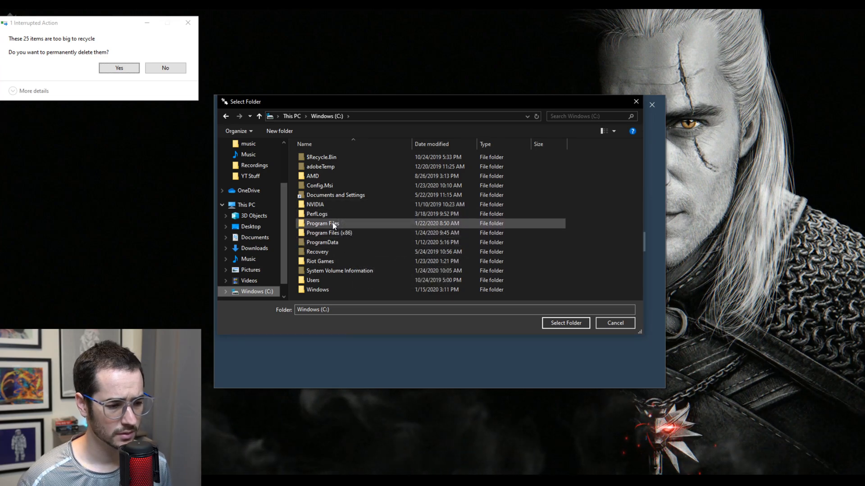
double_click(322, 224)
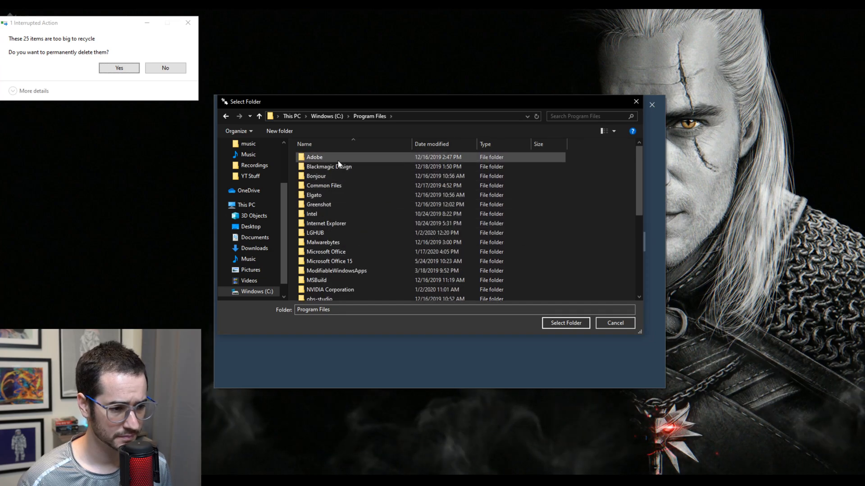
double_click(314, 158)
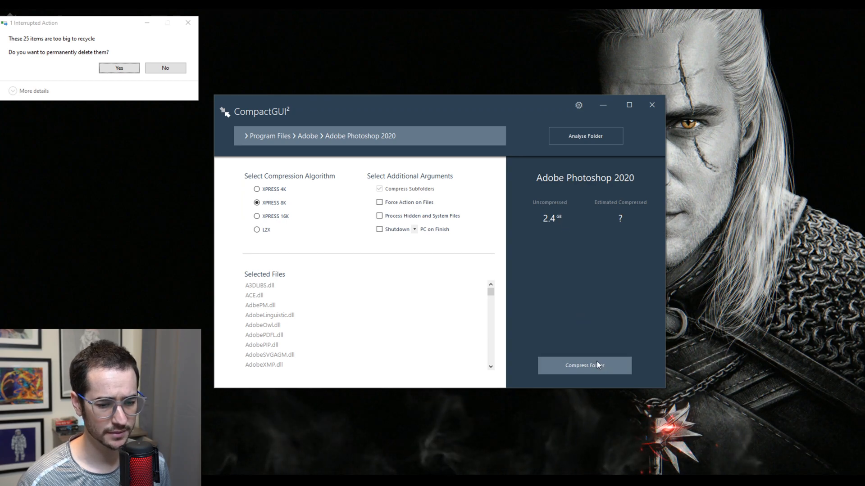
Compress the Adobe Photoshop 2020 folder and agree to permanently delete oversized CacheClip items
click(585, 366)
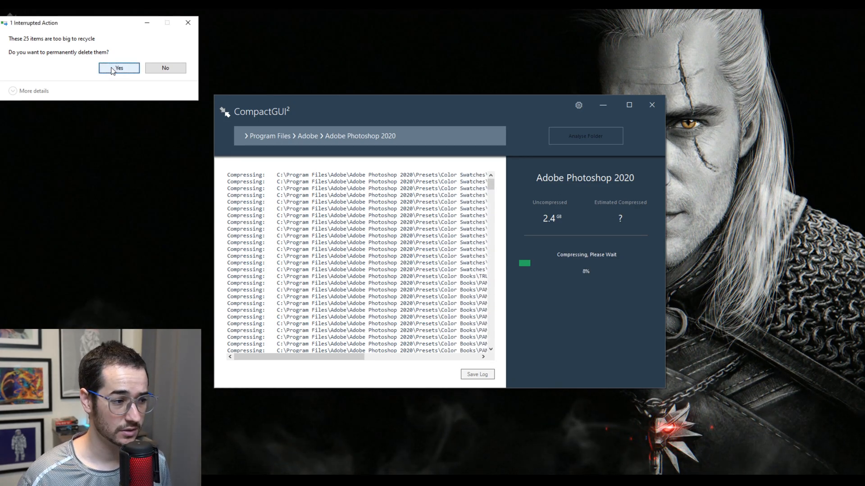
click(118, 67)
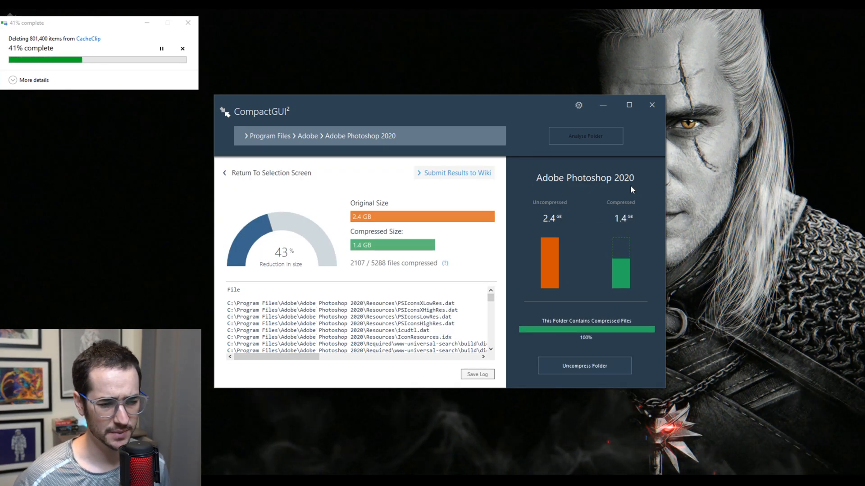
mouse_move(610, 225)
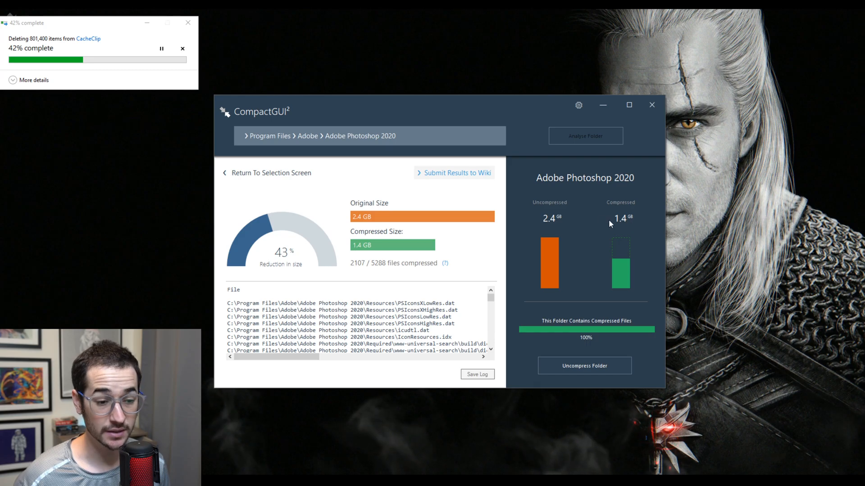
mouse_move(617, 229)
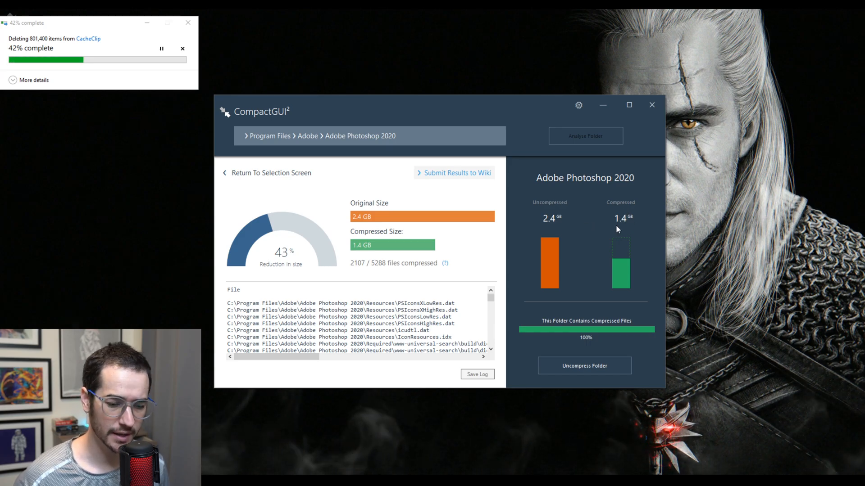
mouse_move(613, 221)
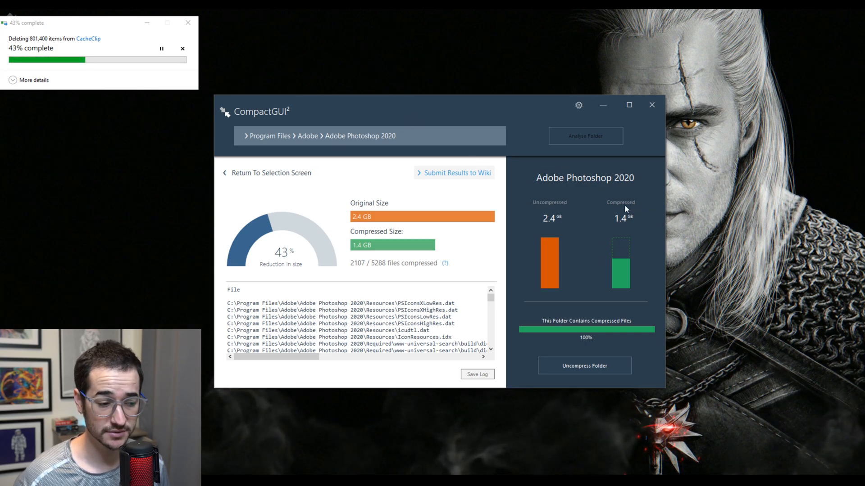
mouse_move(611, 217)
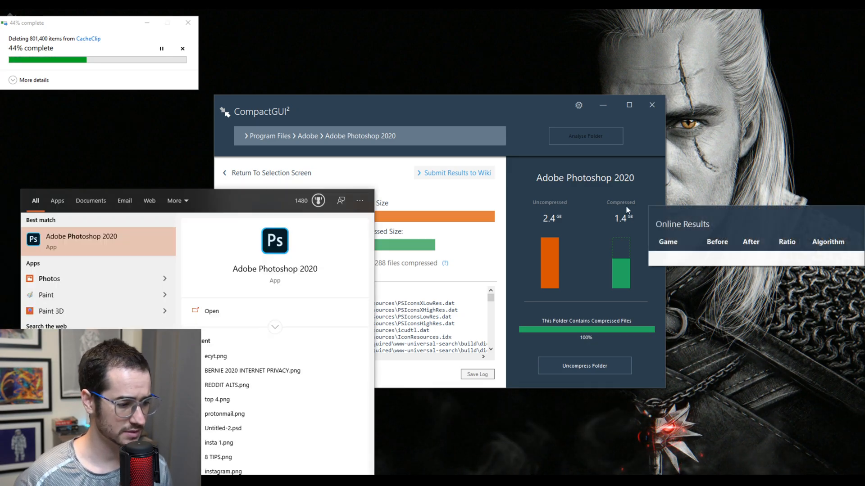
Launch Adobe Photoshop 2020 from Start search to verify it still runs after compression
click(212, 311)
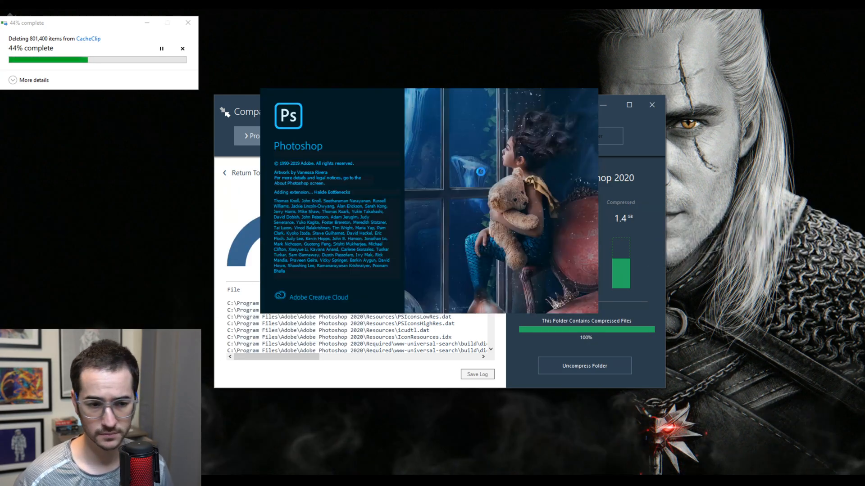